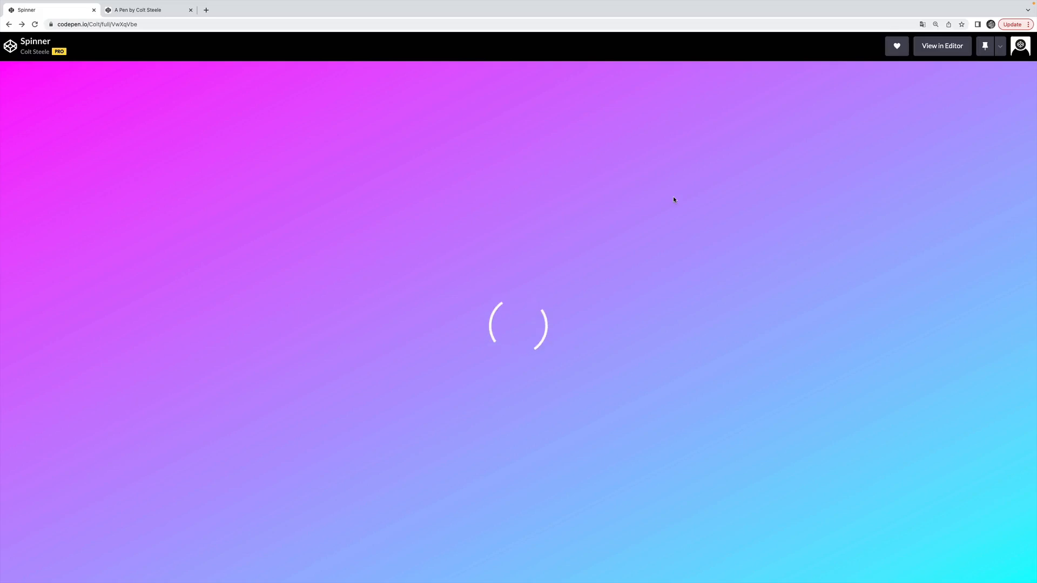
pyautogui.moveTo(528, 332)
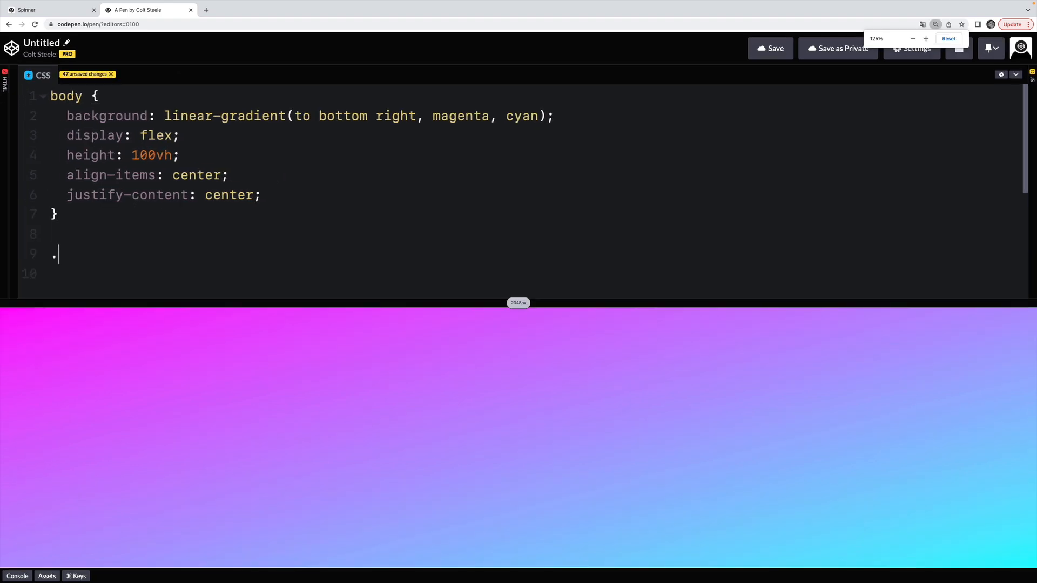
# - Write a .spinner rule with height 120px, width 120px and a 6px solid white border
pyautogui.write('sp')
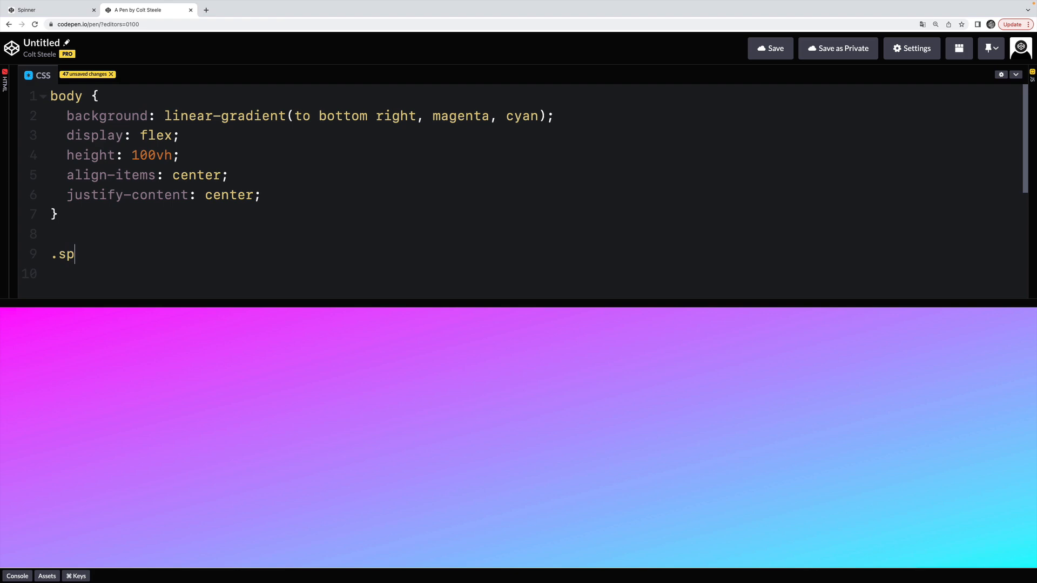
pyautogui.write('inner{')
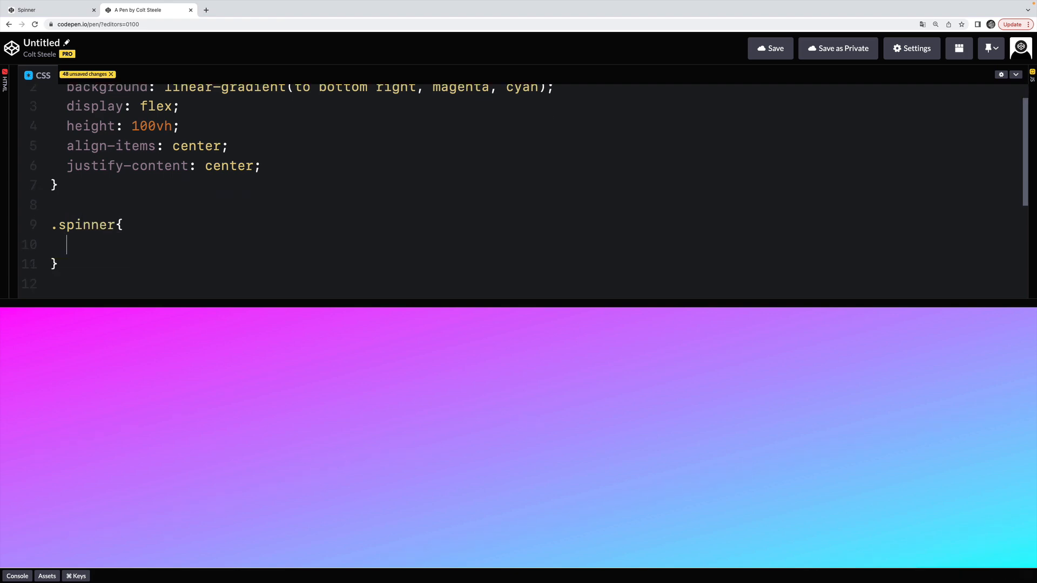
pyautogui.write('height')
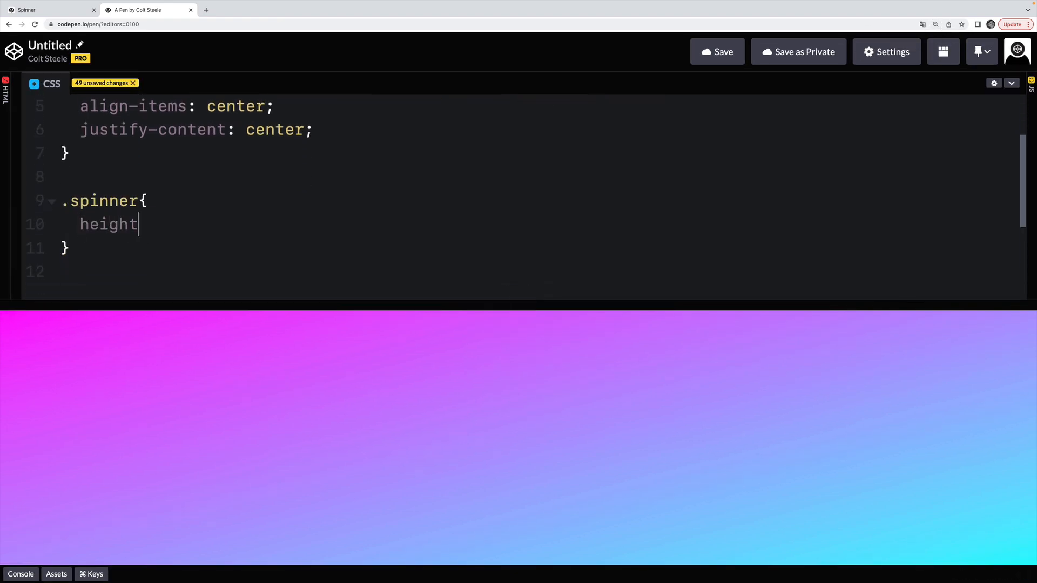
pyautogui.write(': 120px;')
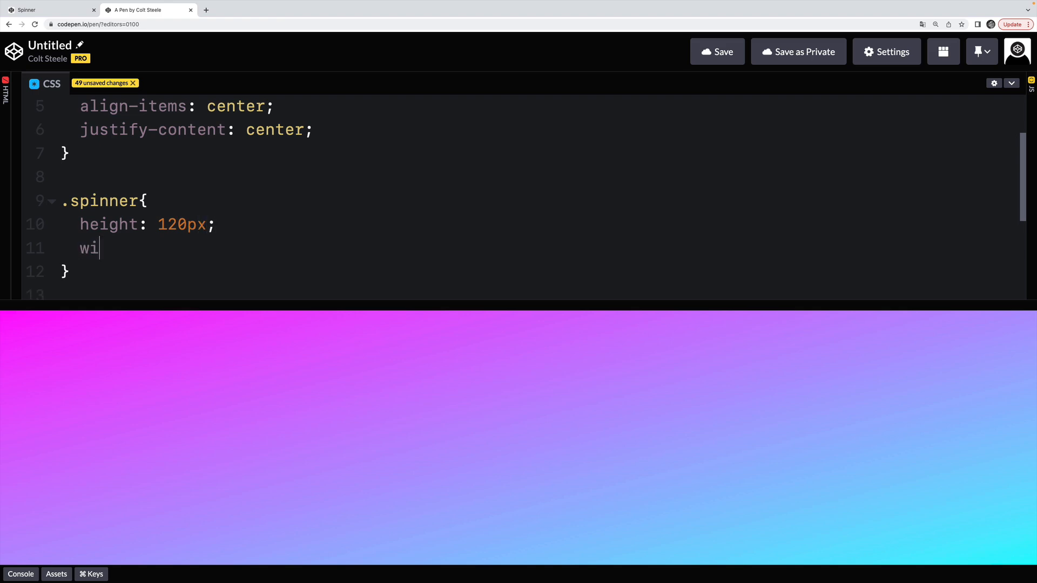
pyautogui.write('dth: 1')
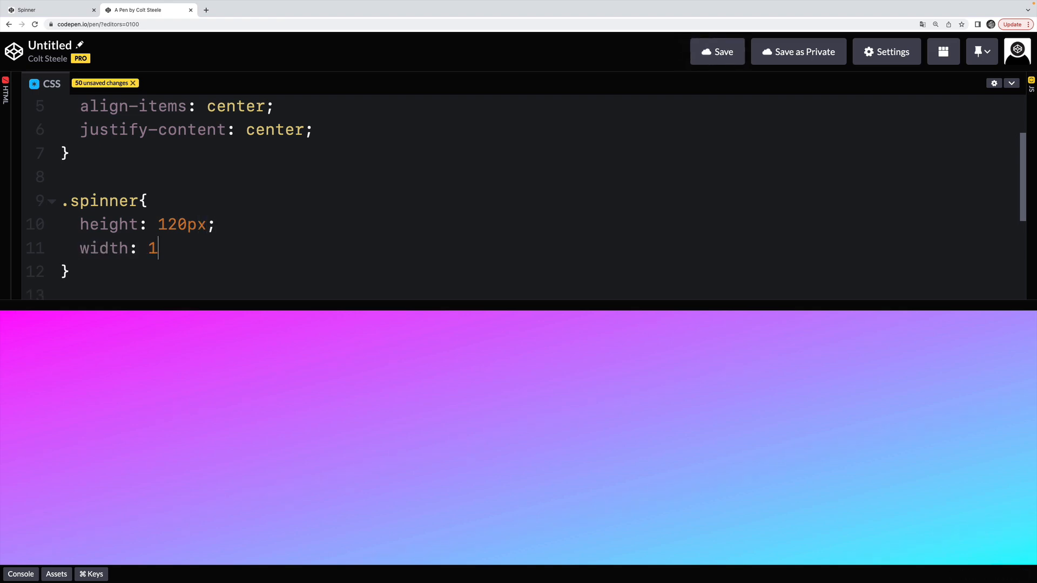
pyautogui.write('20px;')
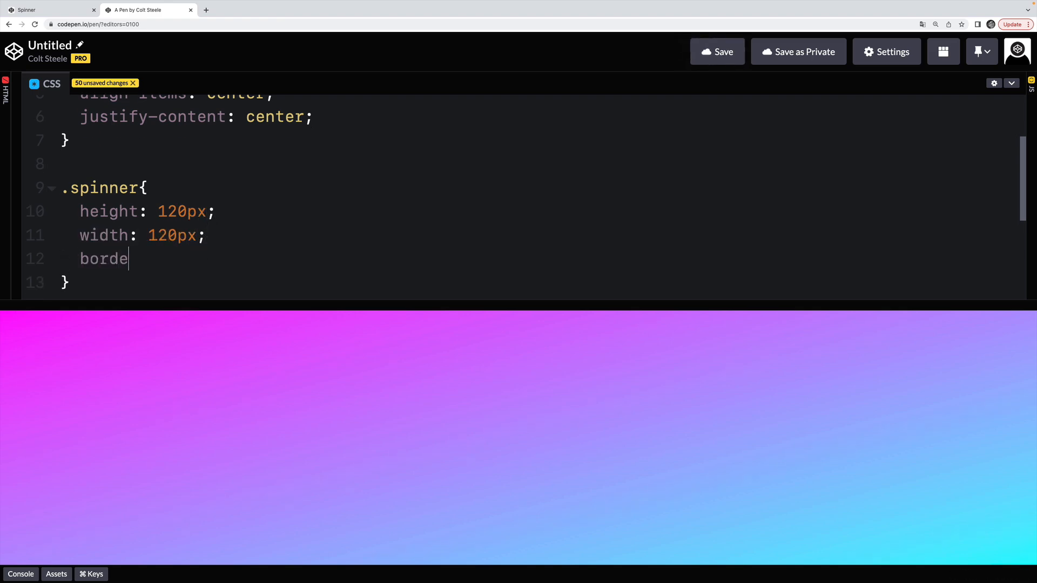
pyautogui.write('r: 6p')
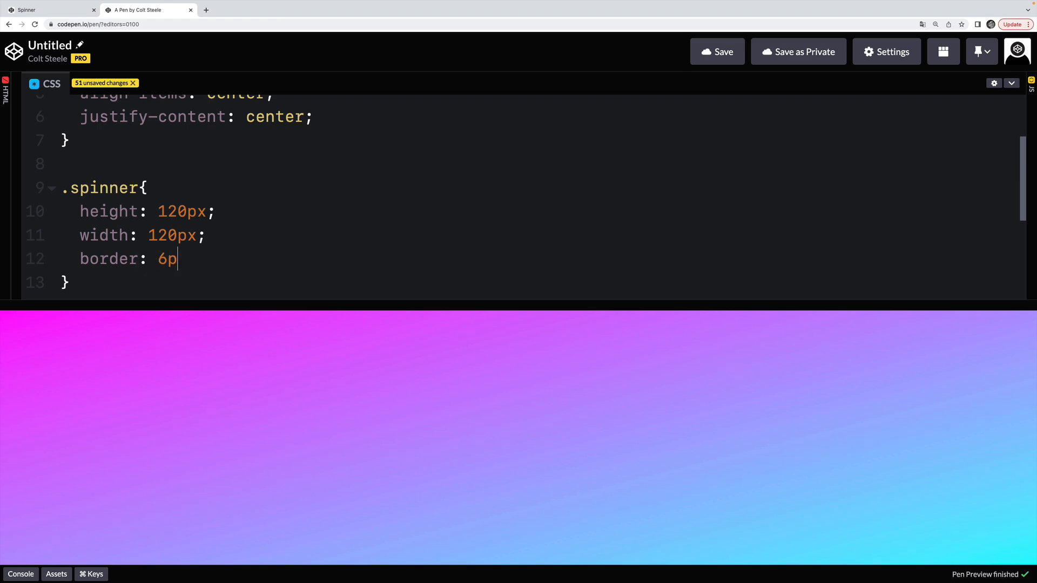
pyautogui.write('x solid white;')
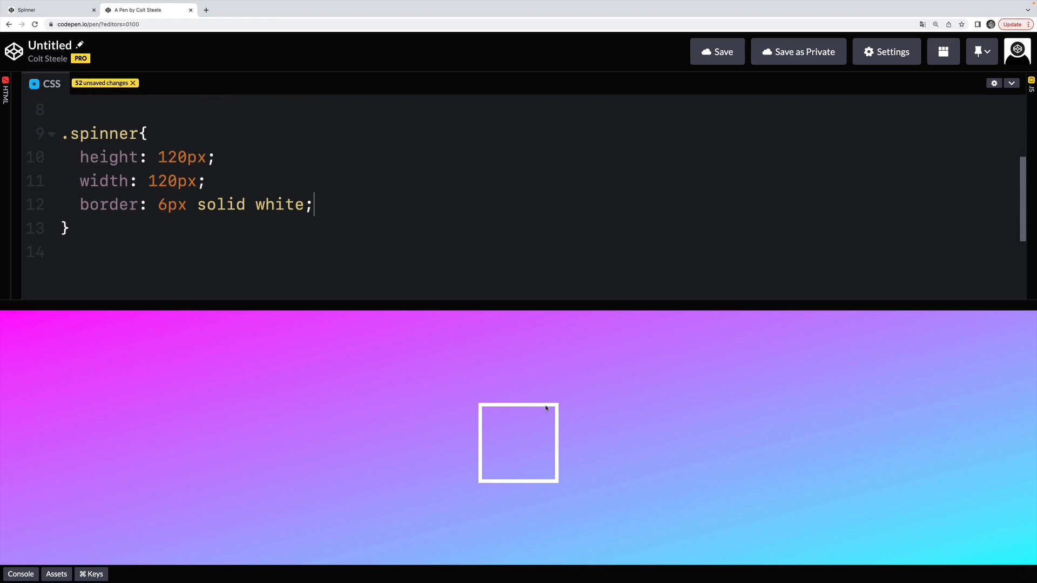
pyautogui.moveTo(520, 420)
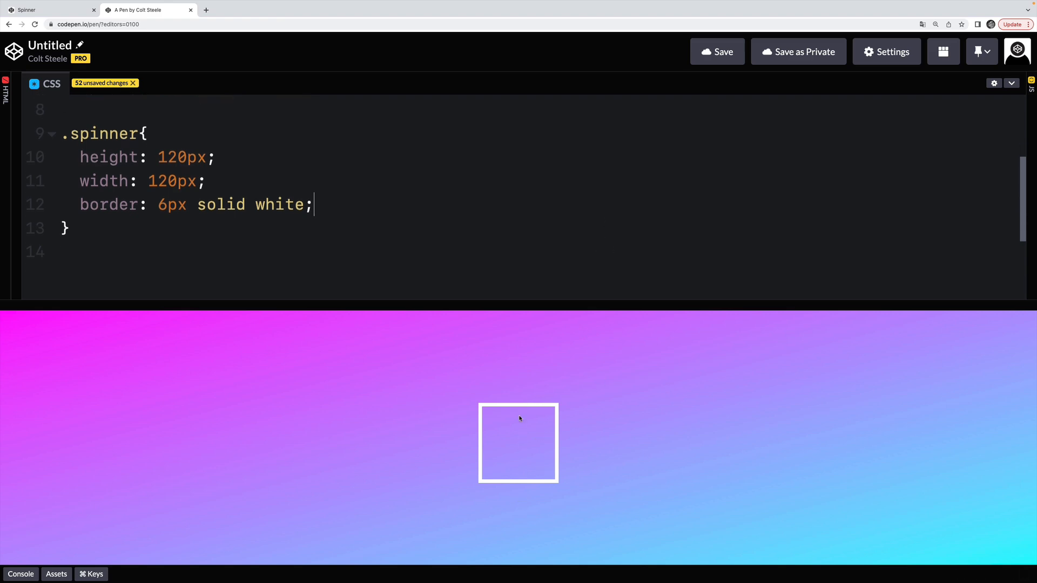
pyautogui.moveTo(570, 448)
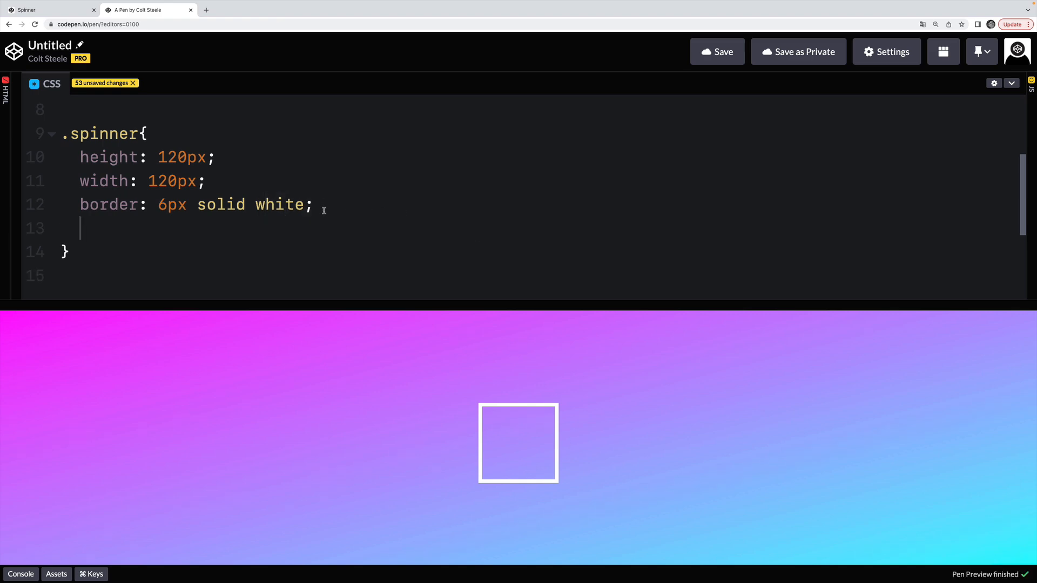
# - Set border-color to white transparent white transparent for opposing white arcs
pyautogui.write('border-')
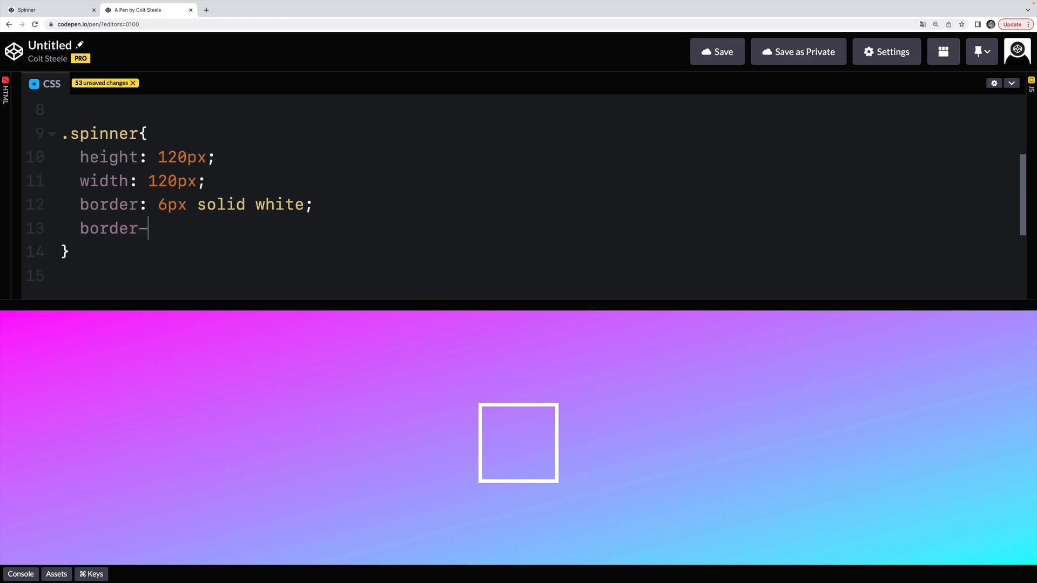
pyautogui.write('color:')
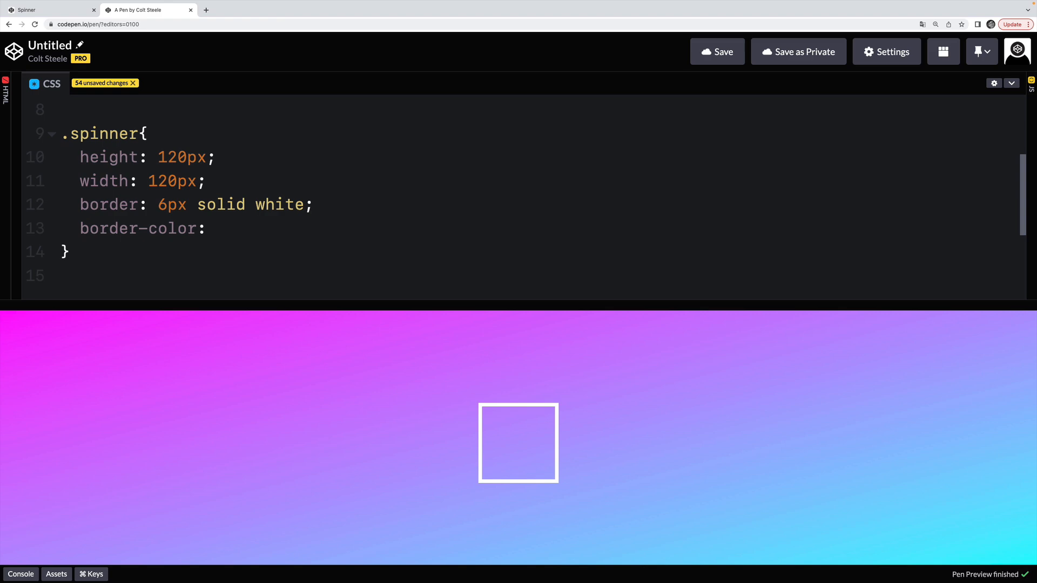
pyautogui.write('white tran')
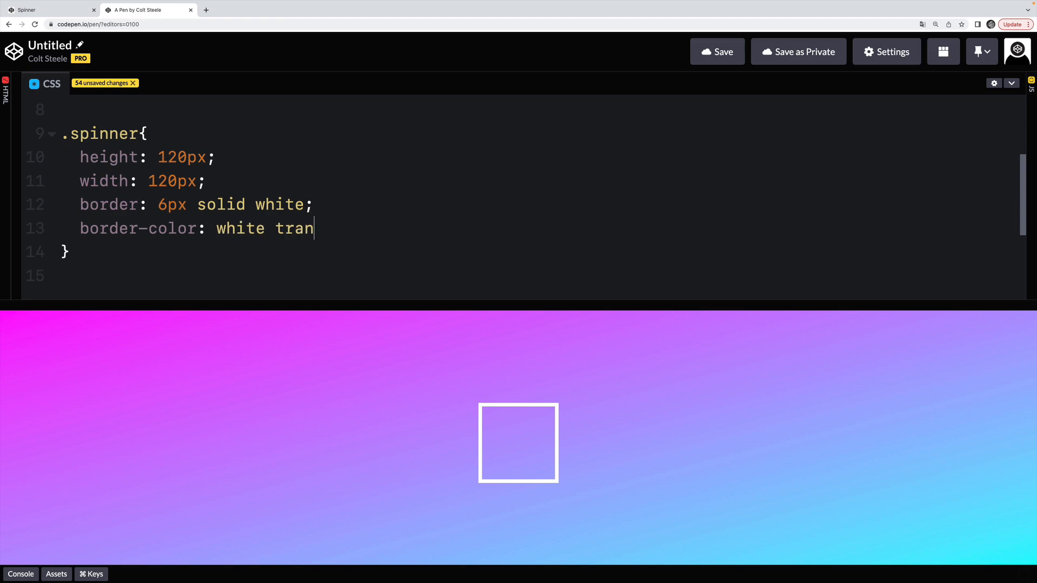
pyautogui.write('sparent')
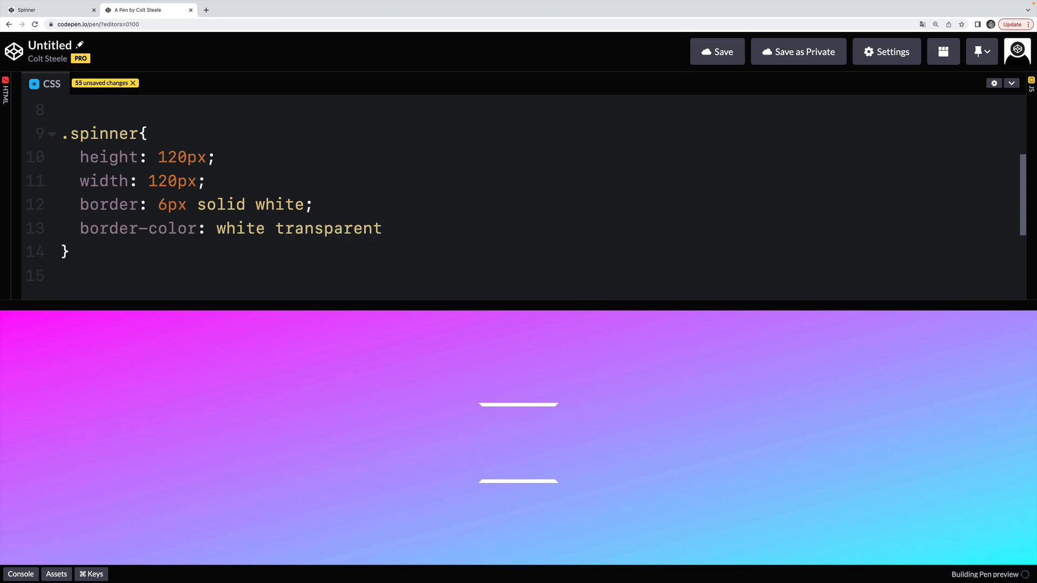
pyautogui.write('white')
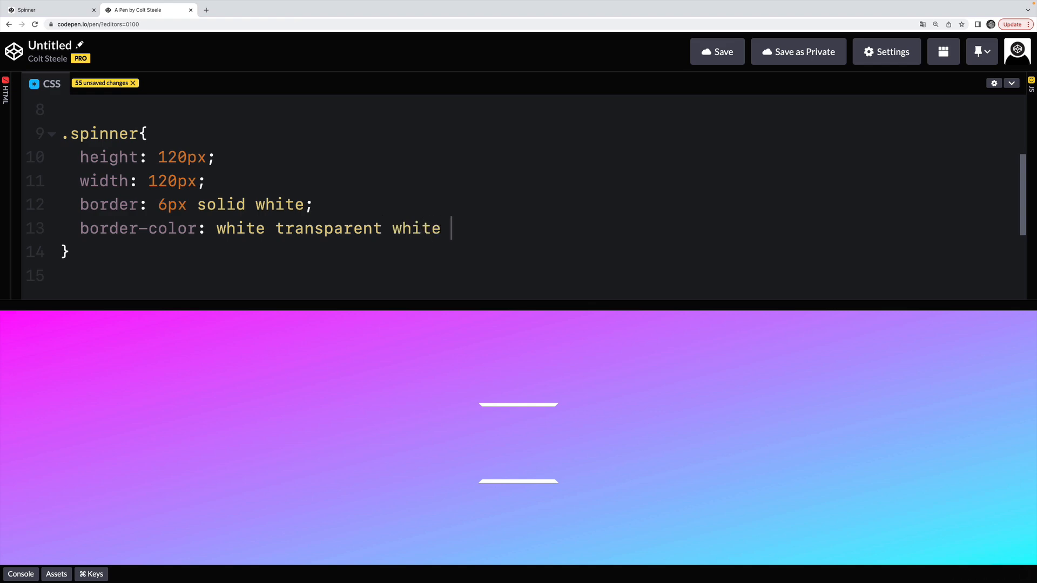
pyautogui.write('transparent;')
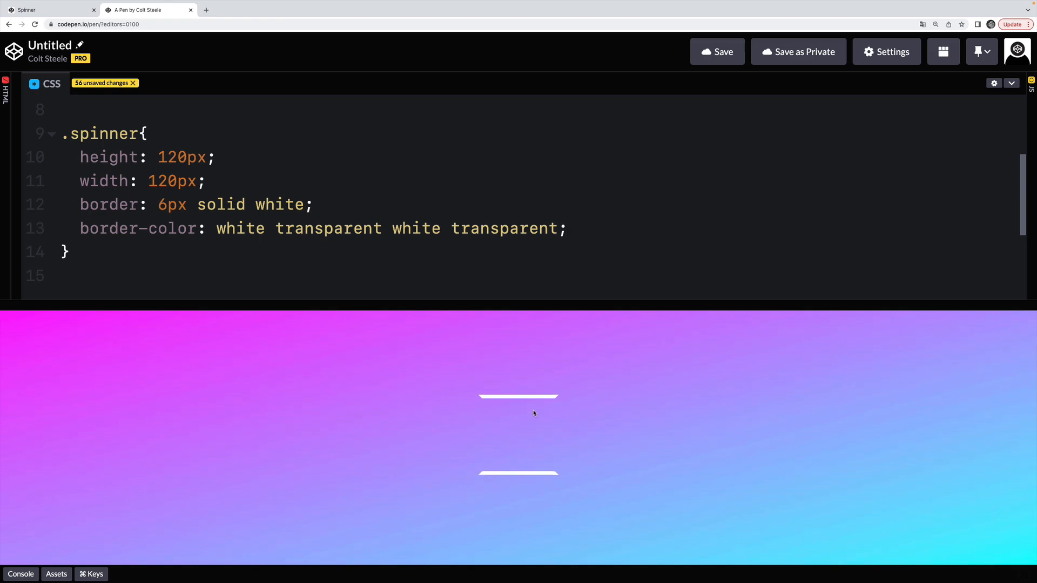
pyautogui.moveTo(543, 446)
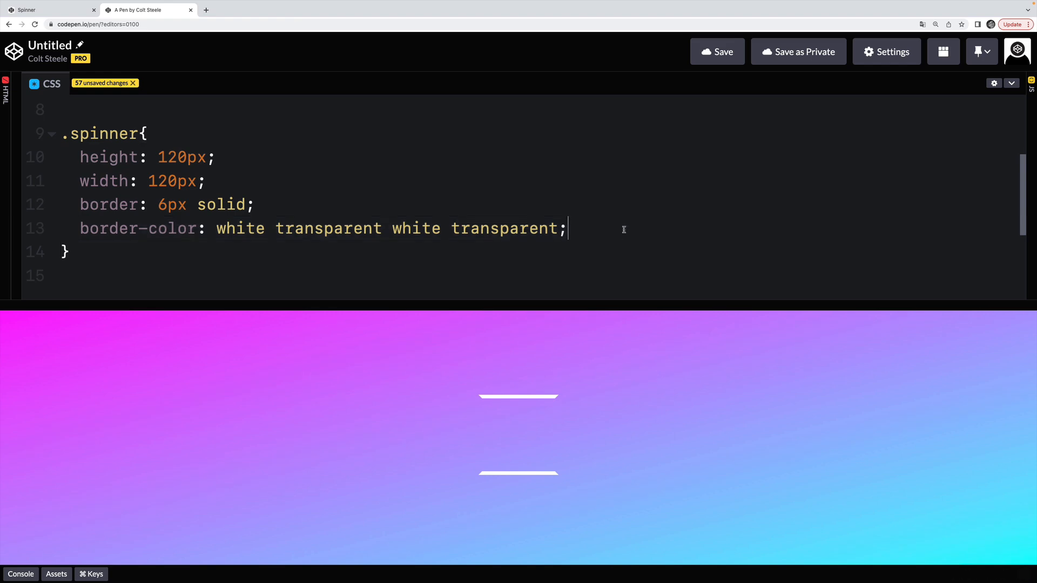
# - Round the spinner outline with border-radius 50%
pyautogui.write('border-')
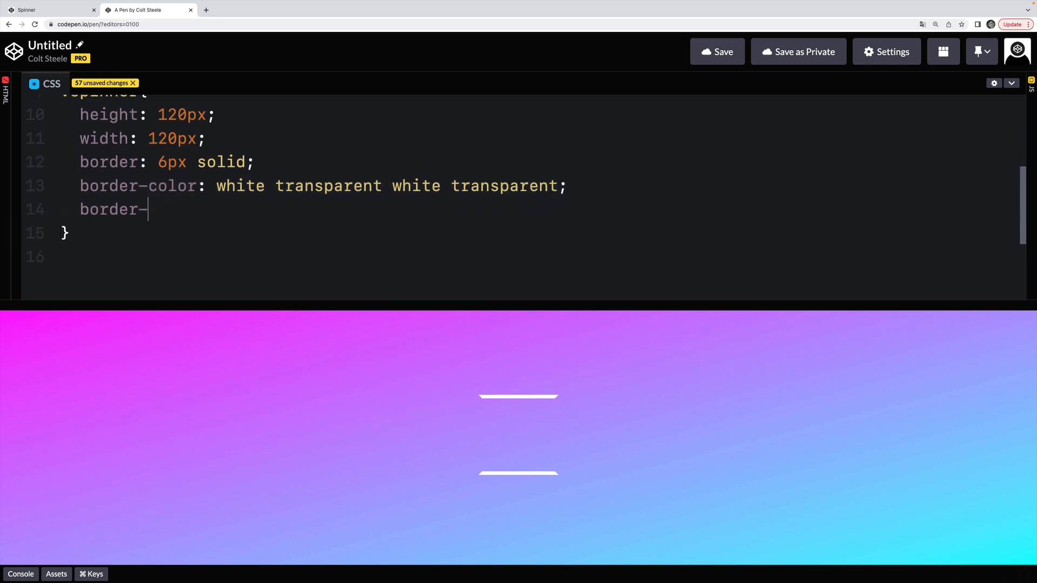
pyautogui.write('radius: 50%;')
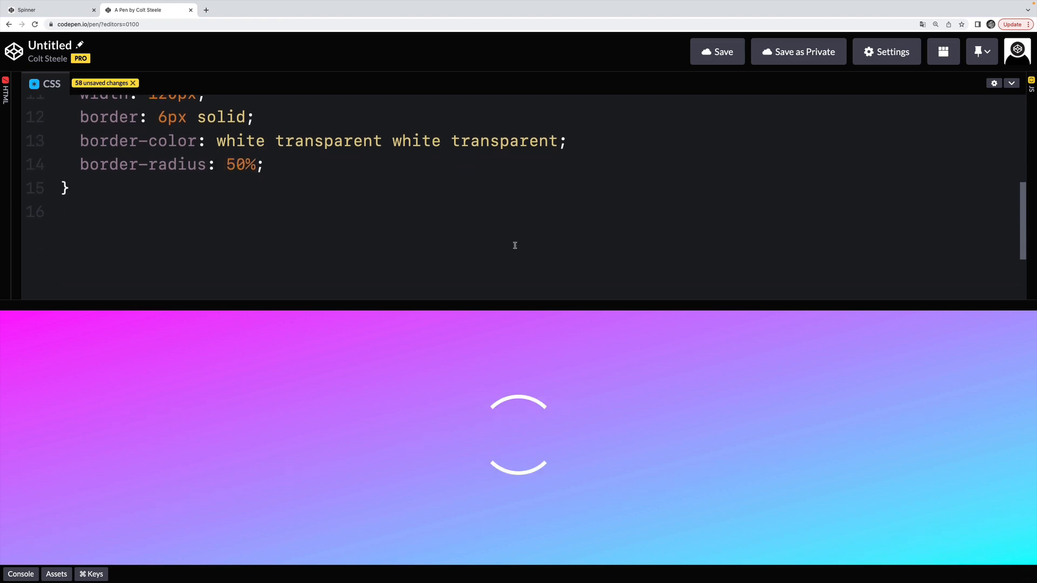
pyautogui.write('k')
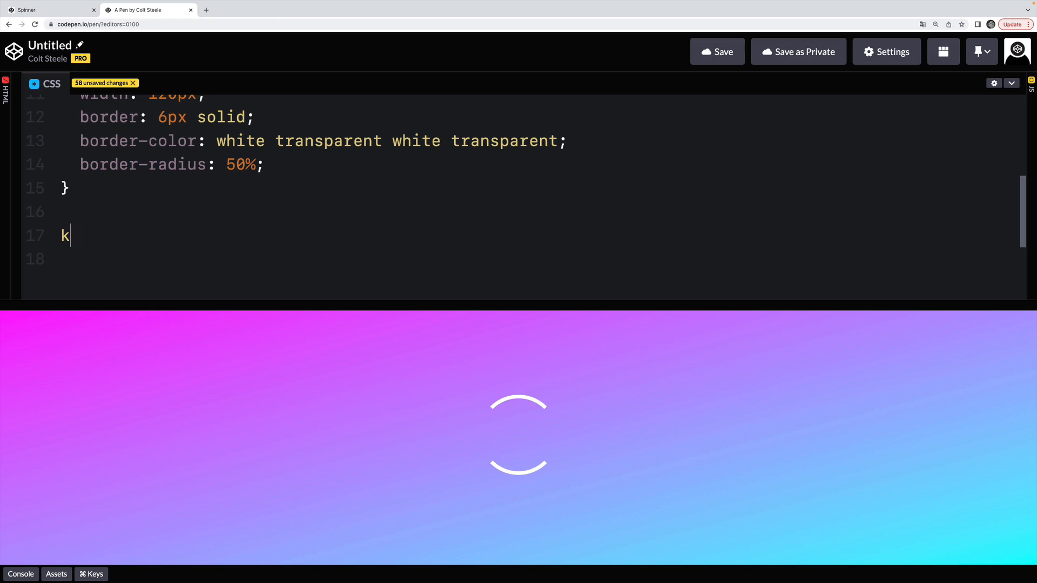
pyautogui.press('Backspace')
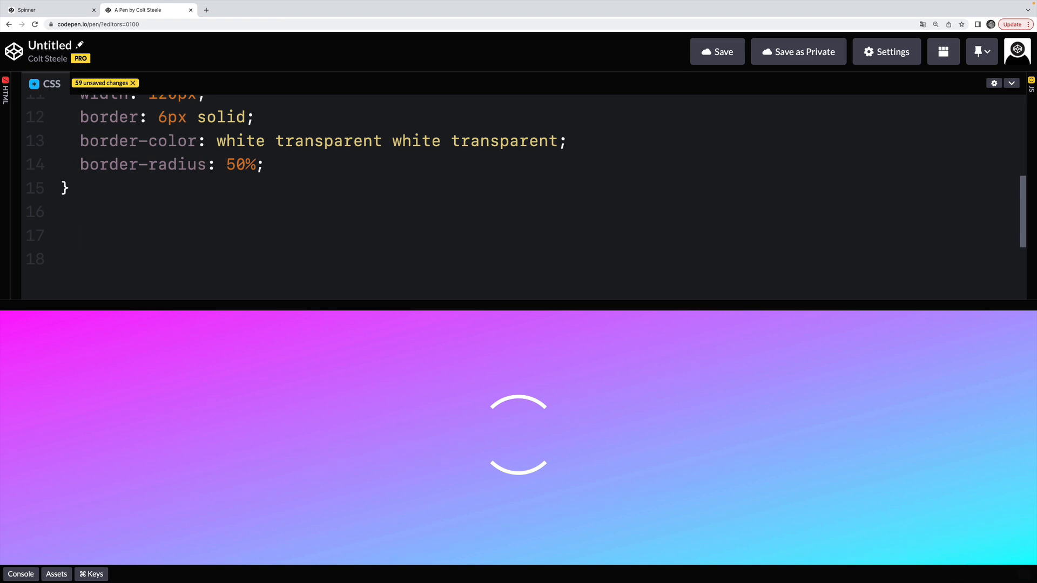
pyautogui.write('@keyframe')
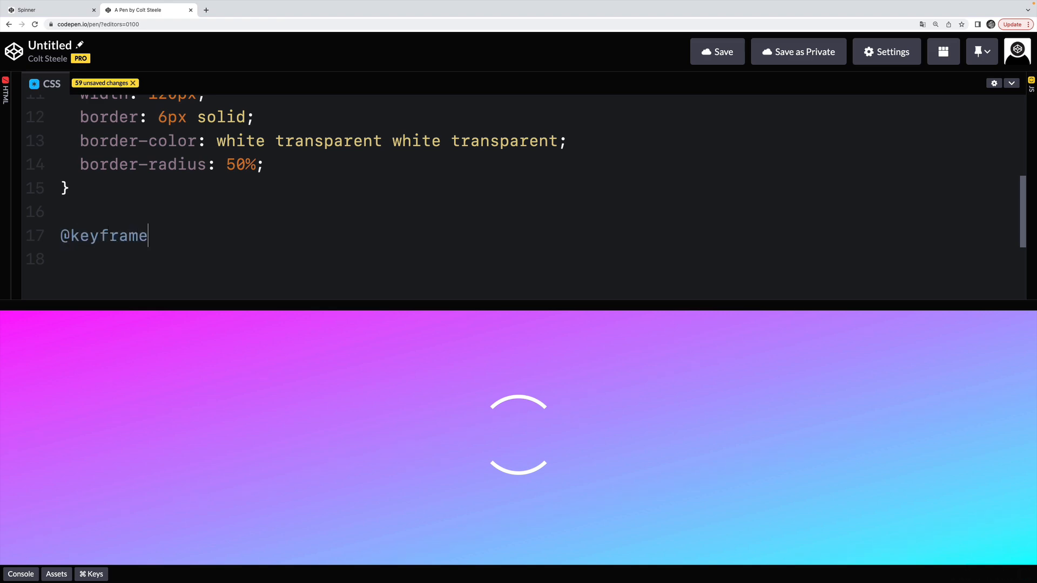
pyautogui.write('spin {')
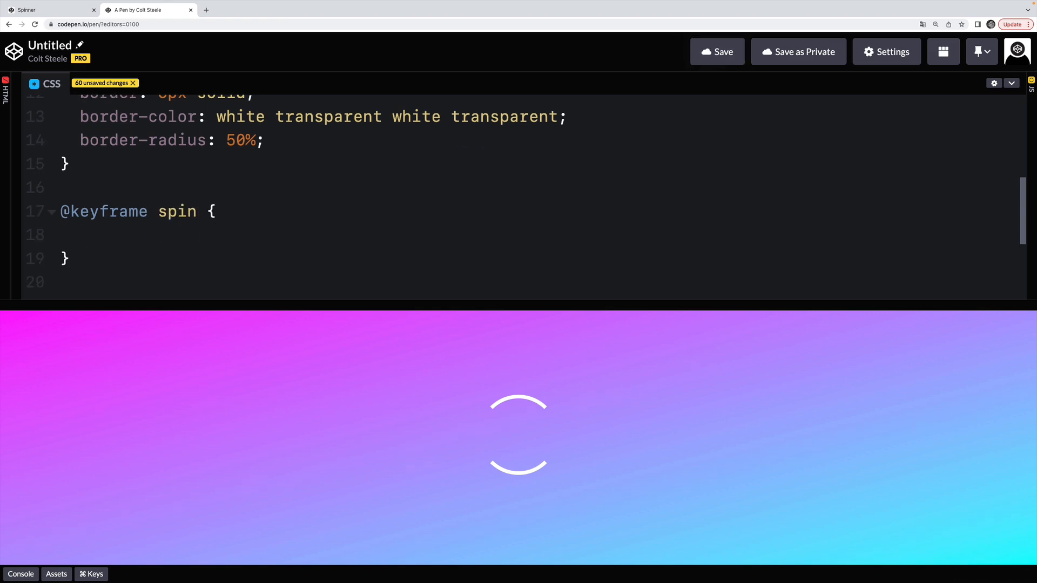
pyautogui.write('to {')
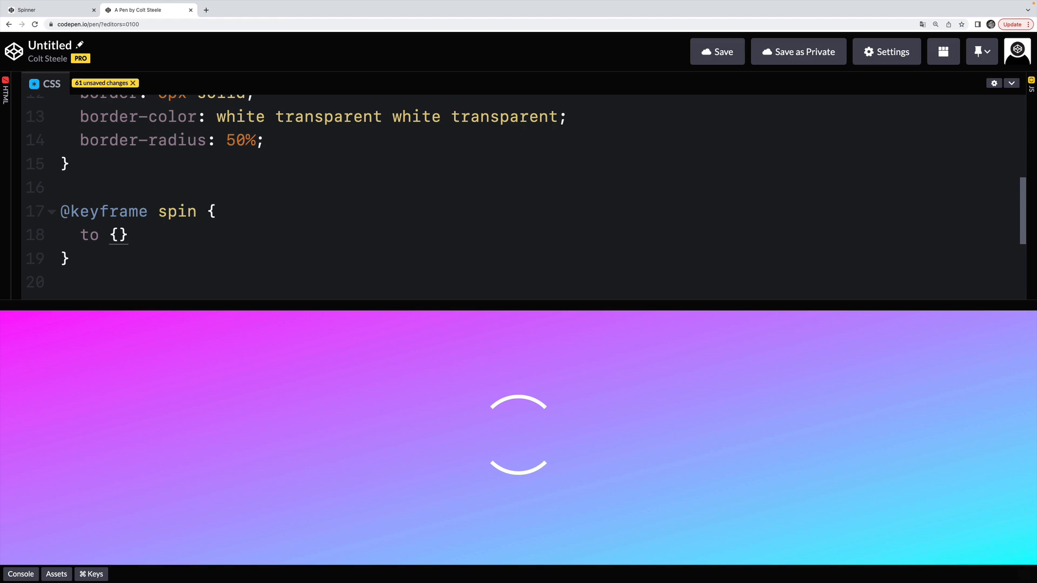
pyautogui.write('trans')
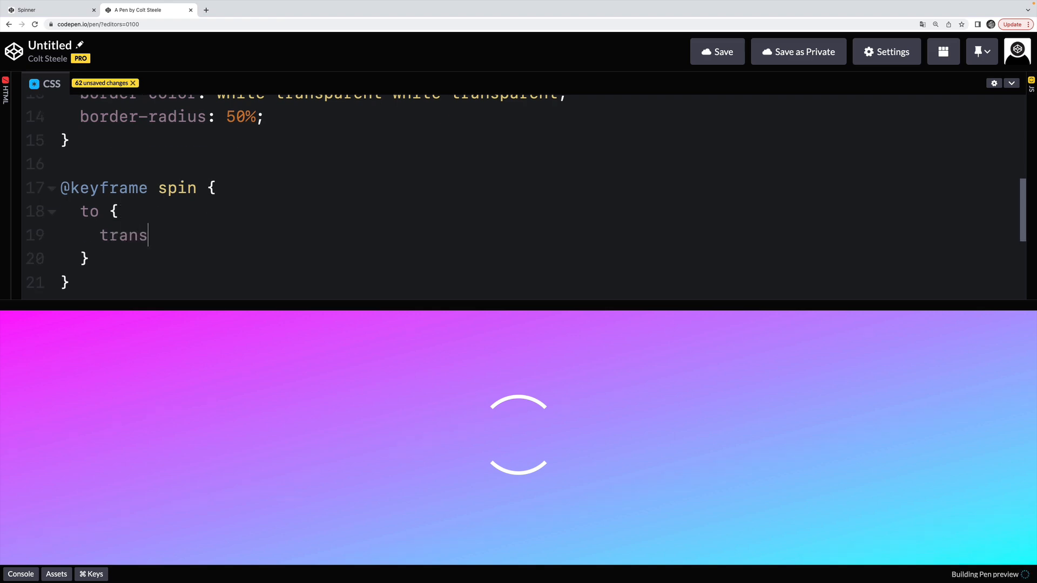
pyautogui.write('form: roat')
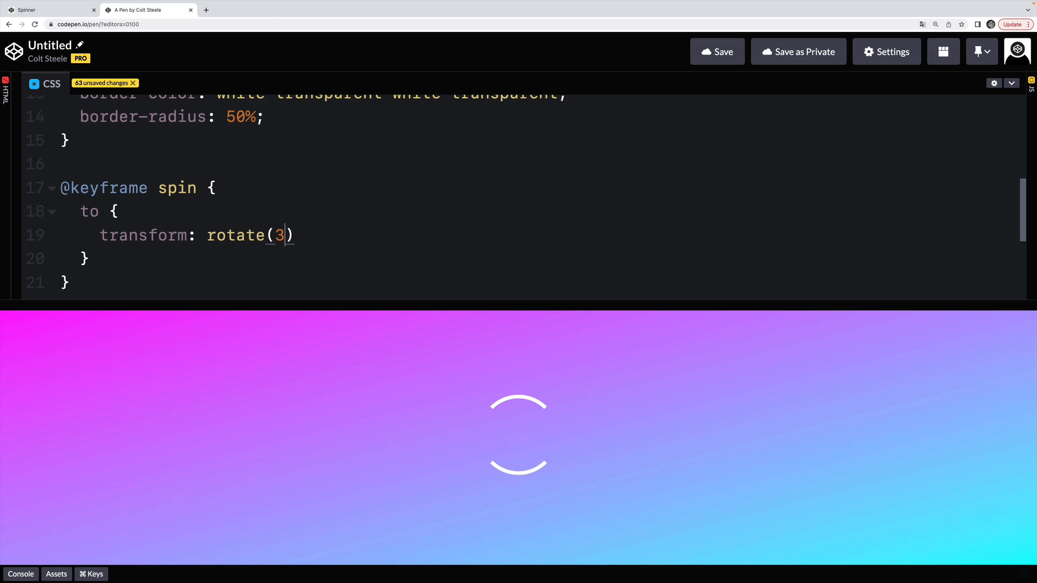
pyautogui.write('60deg')
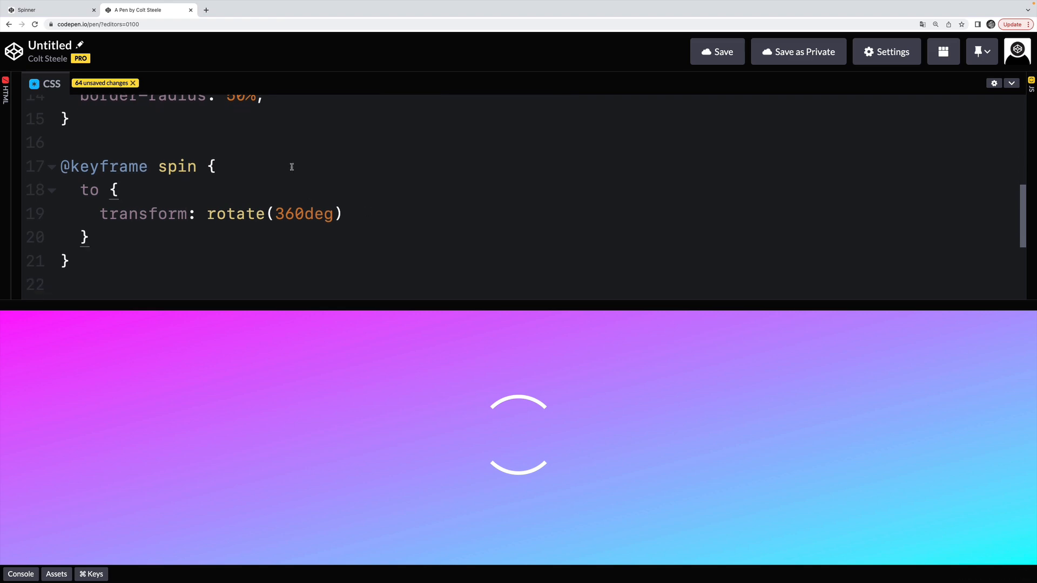
pyautogui.doubleClick(89, 191)
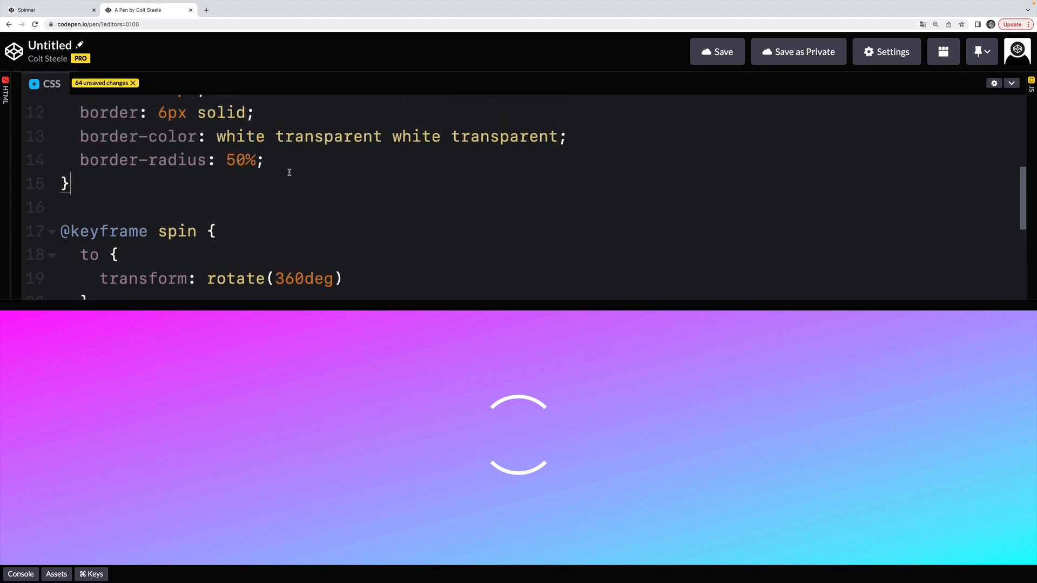
pyautogui.write('animation')
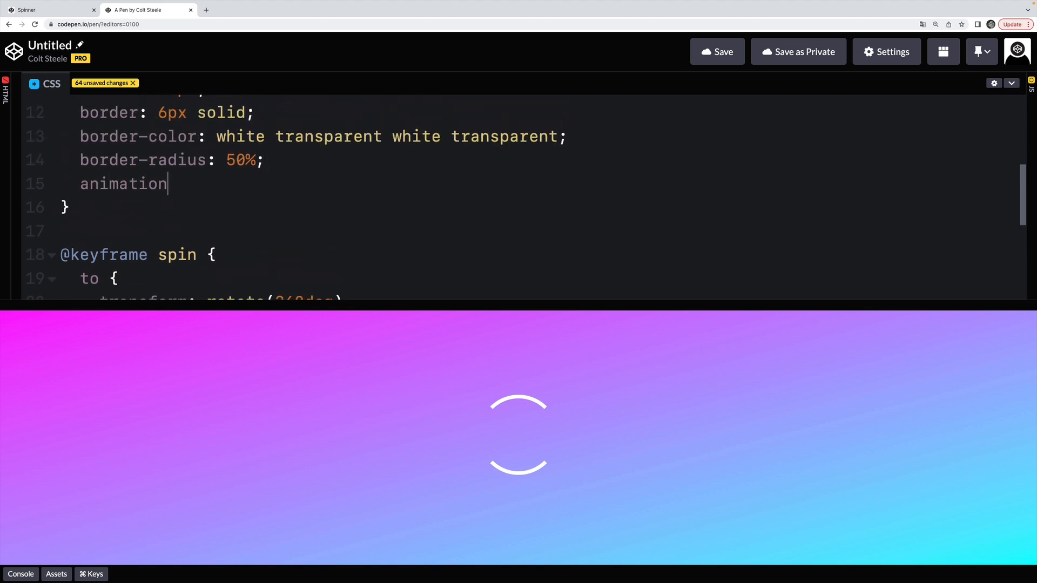
pyautogui.write(': spin 1')
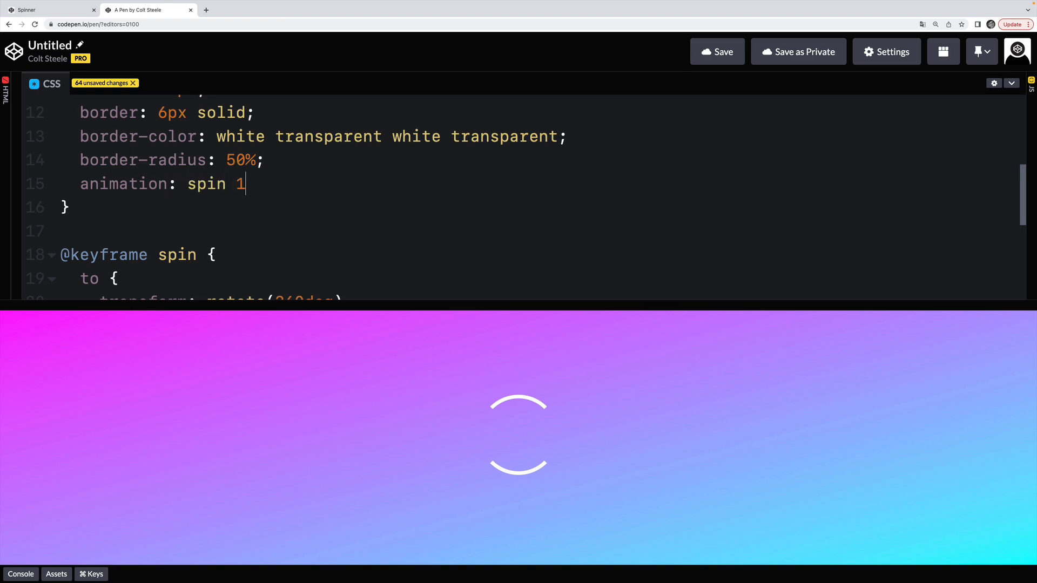
pyautogui.write('s linear infinit')
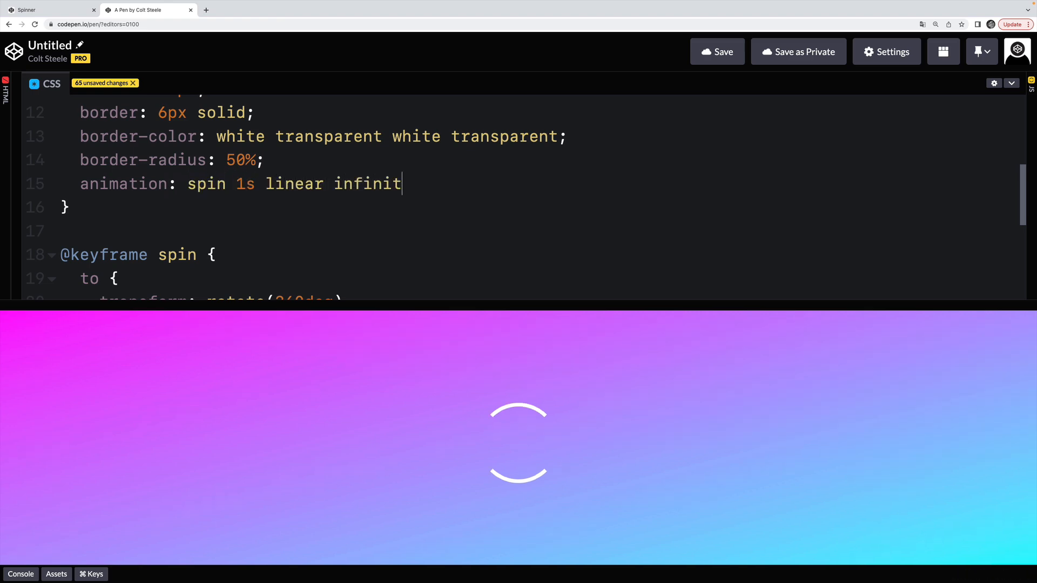
pyautogui.write('e;')
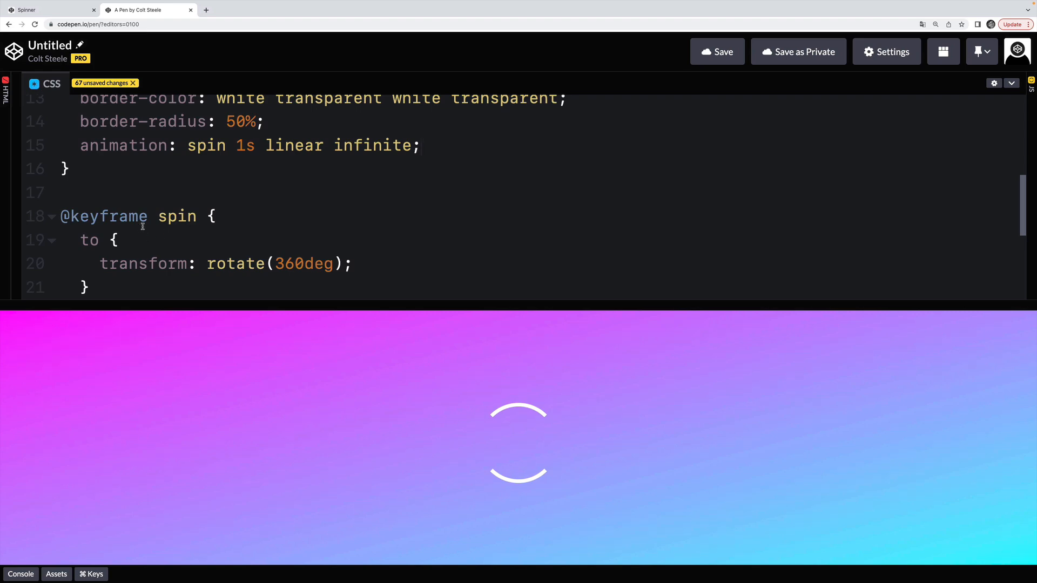
pyautogui.write('s')
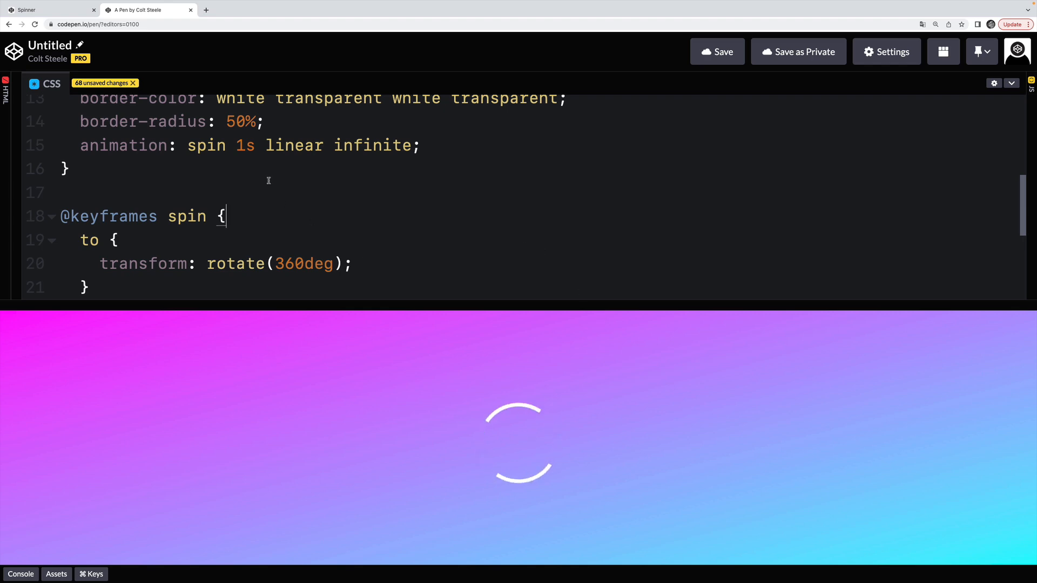
pyautogui.write('.3')
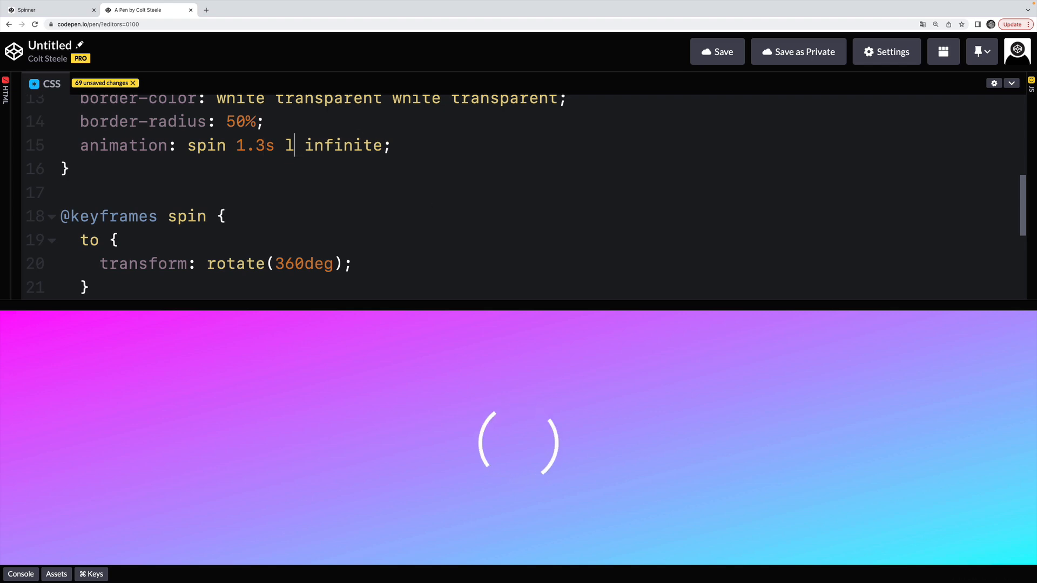
# - Try an ease timing function on the animation, then remove it again
pyautogui.write('e')
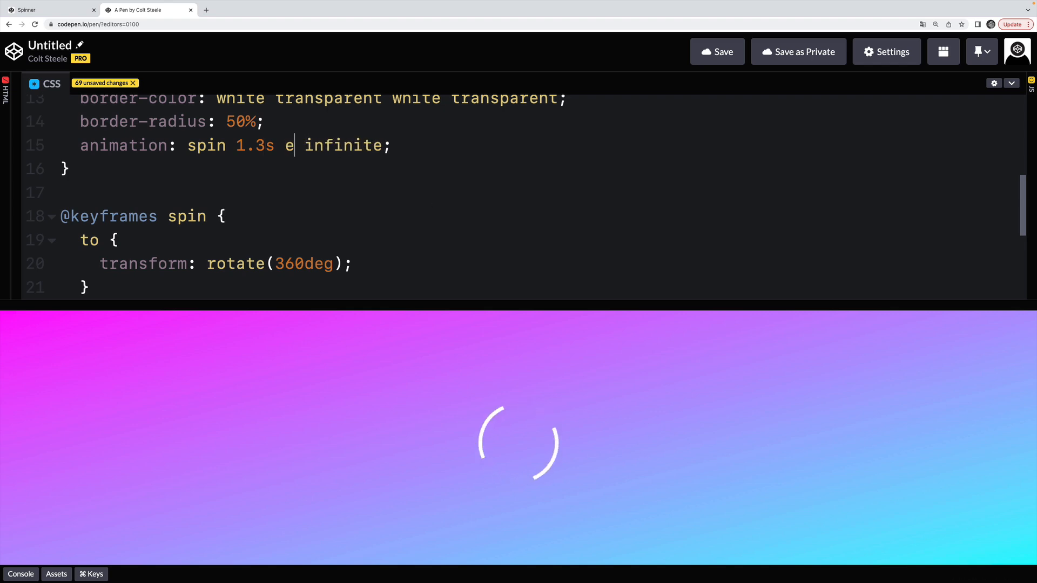
pyautogui.write('ase')
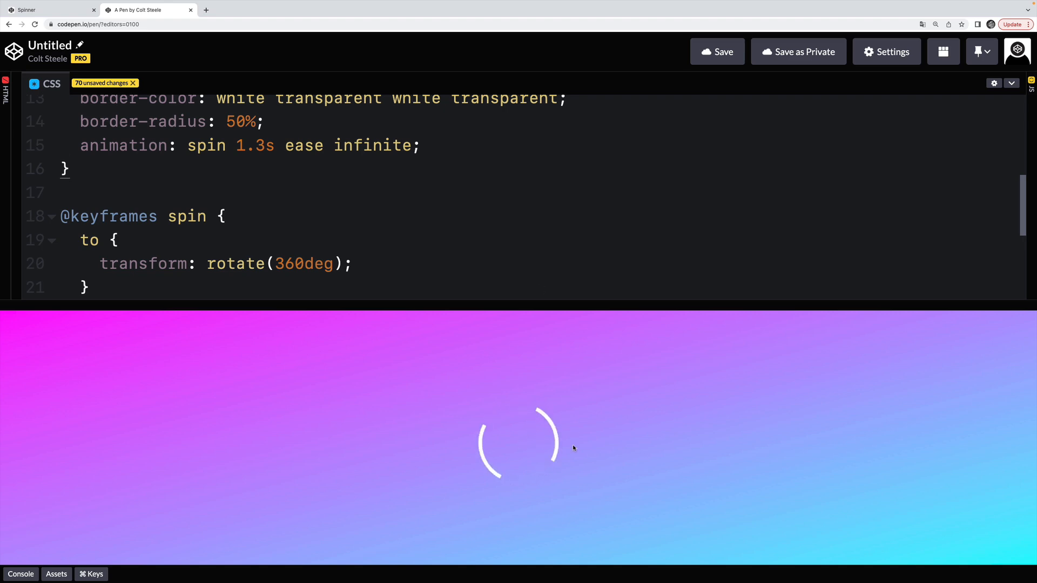
pyautogui.moveTo(549, 380)
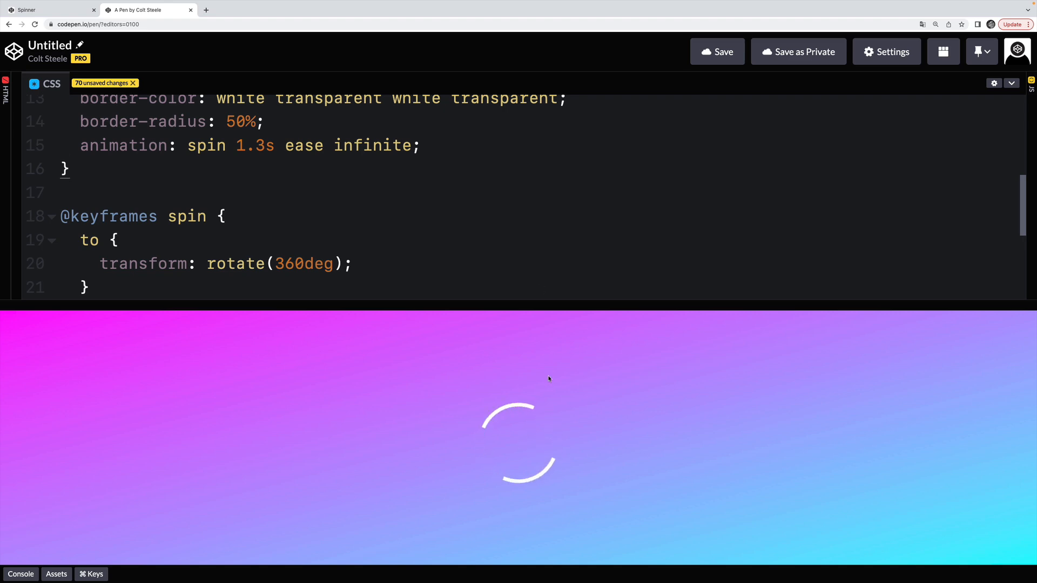
pyautogui.press('Backspace')
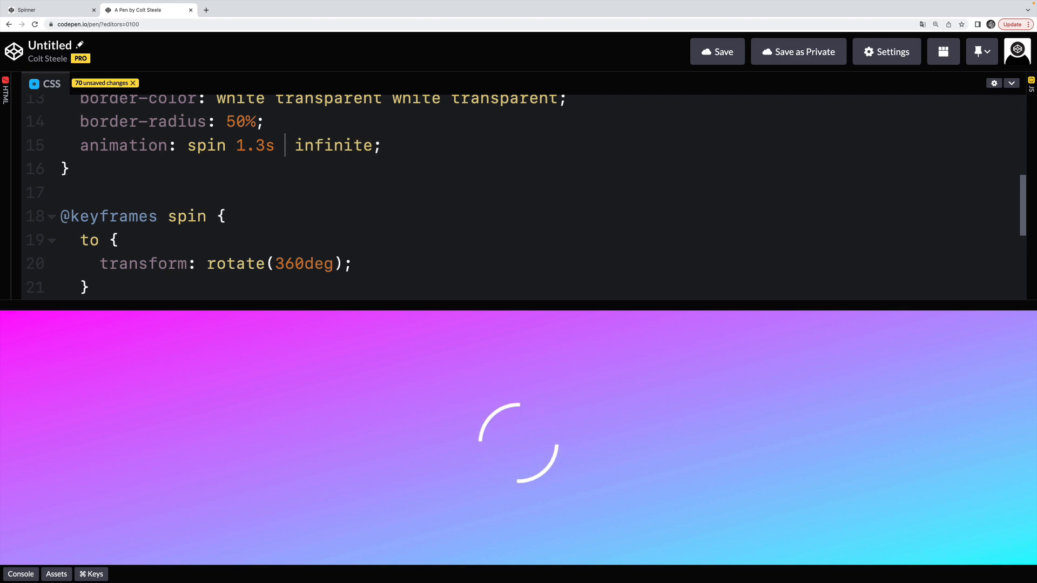